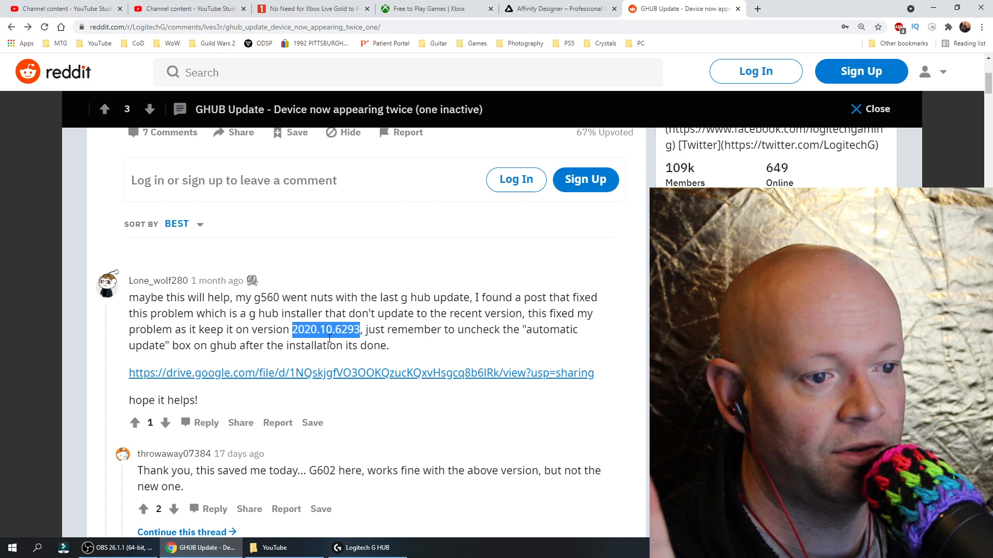
# Check G HUB shows version 2020.10.6293 with updates off, then view the G29's pedal sensitivity (all at 50)
pyautogui.click(367, 548)
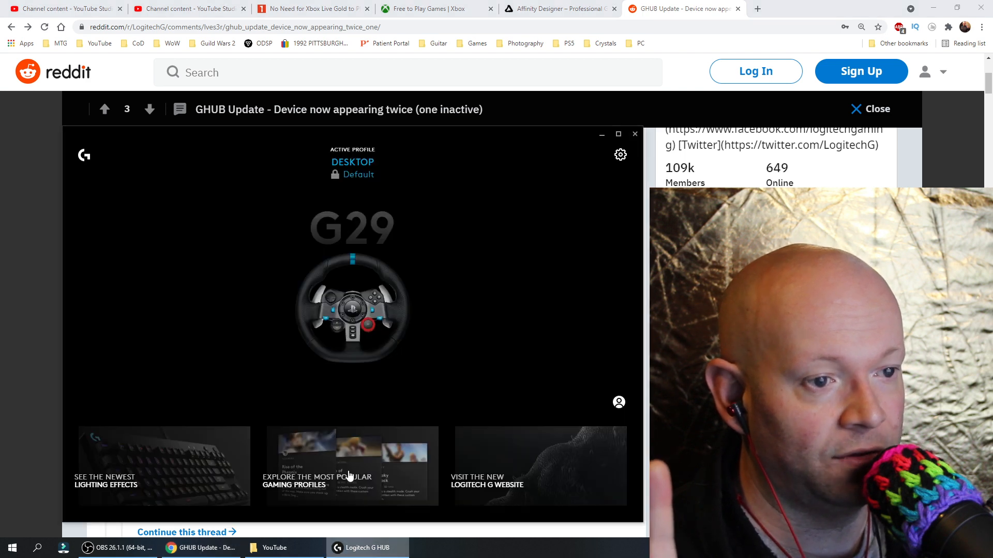
pyautogui.moveTo(619, 154)
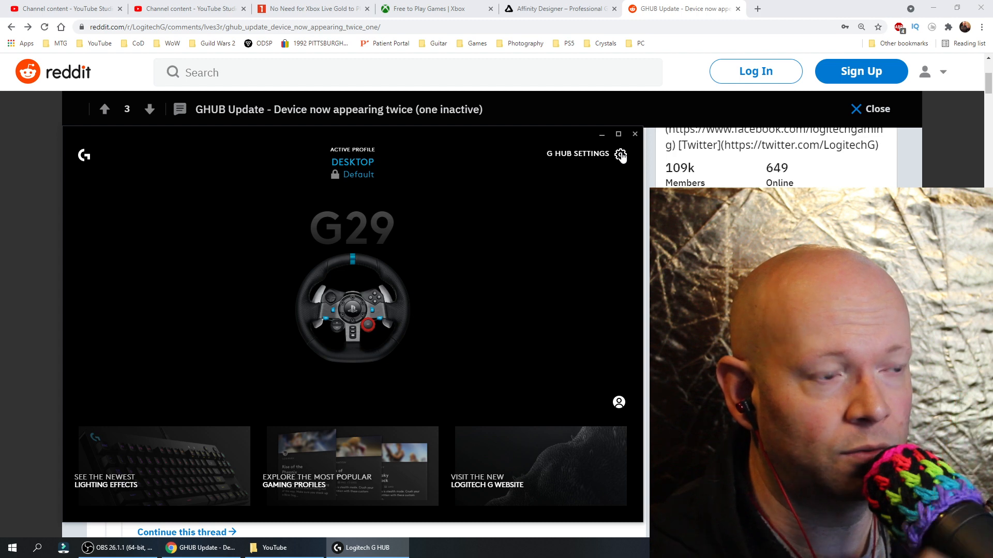
pyautogui.click(621, 154)
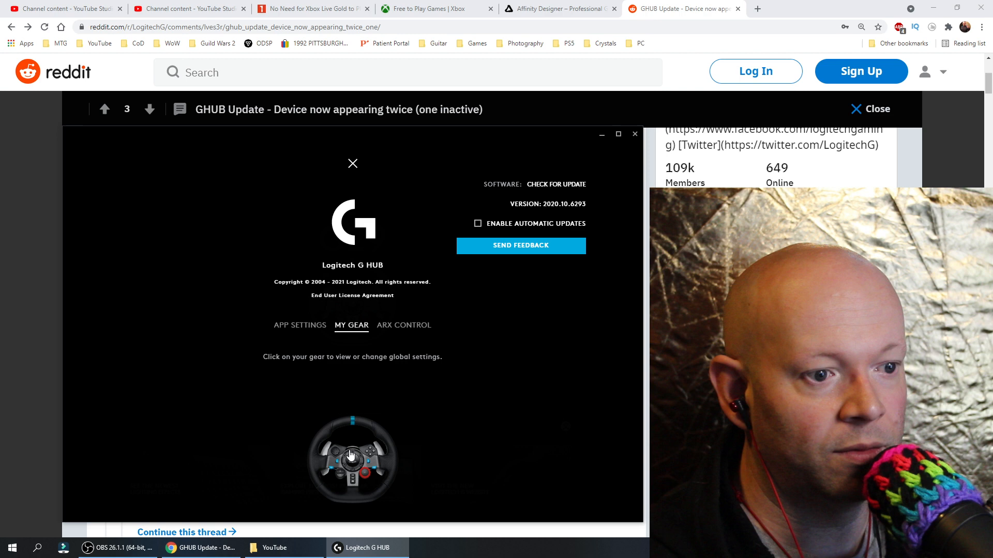
pyautogui.click(351, 455)
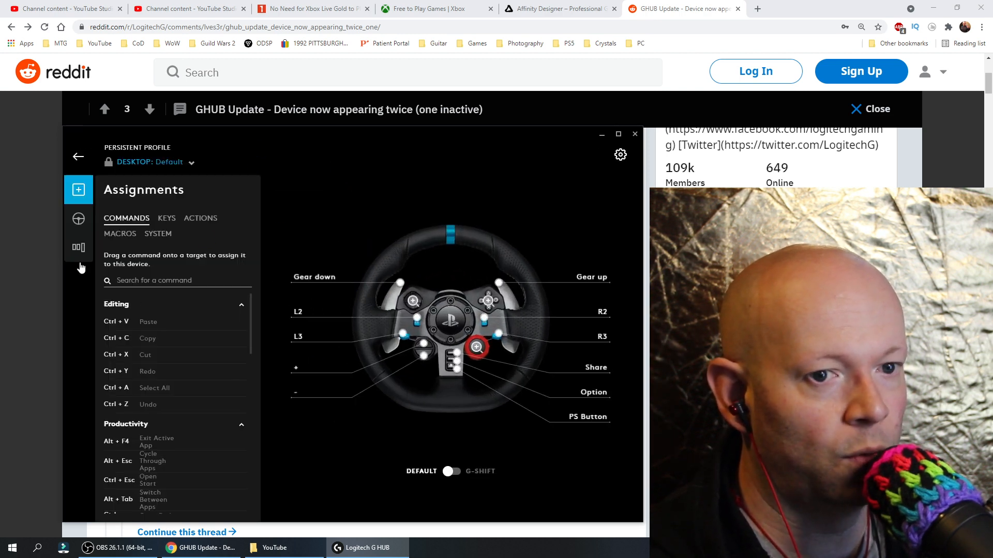
pyautogui.click(78, 247)
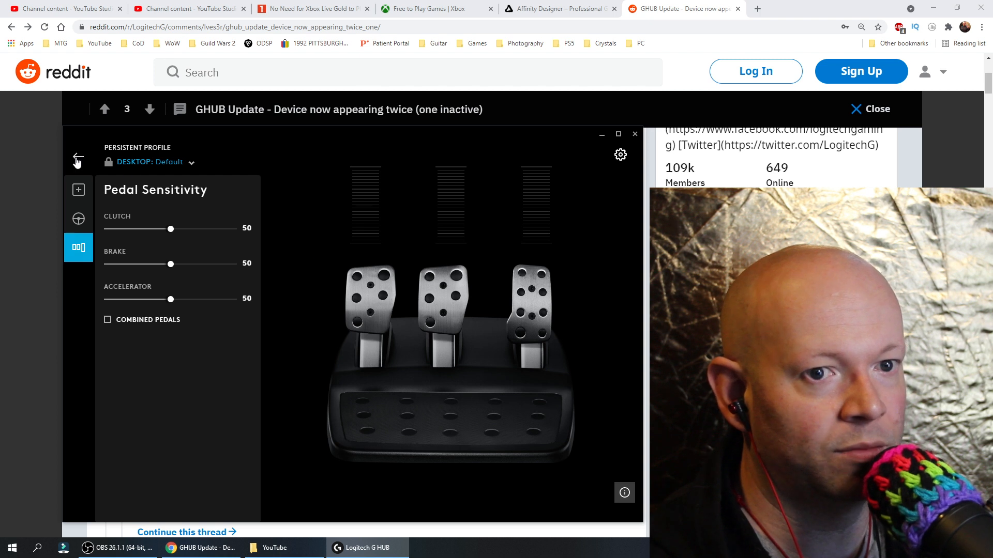
# Leave the G29 pedal sensitivity settings to return toward the desktop
pyautogui.click(77, 158)
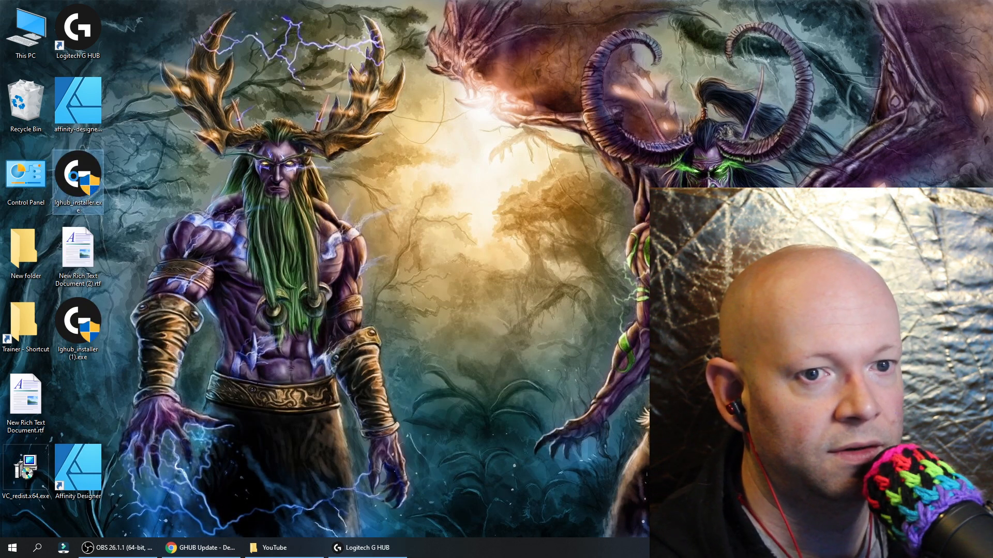
pyautogui.moveTo(77, 173)
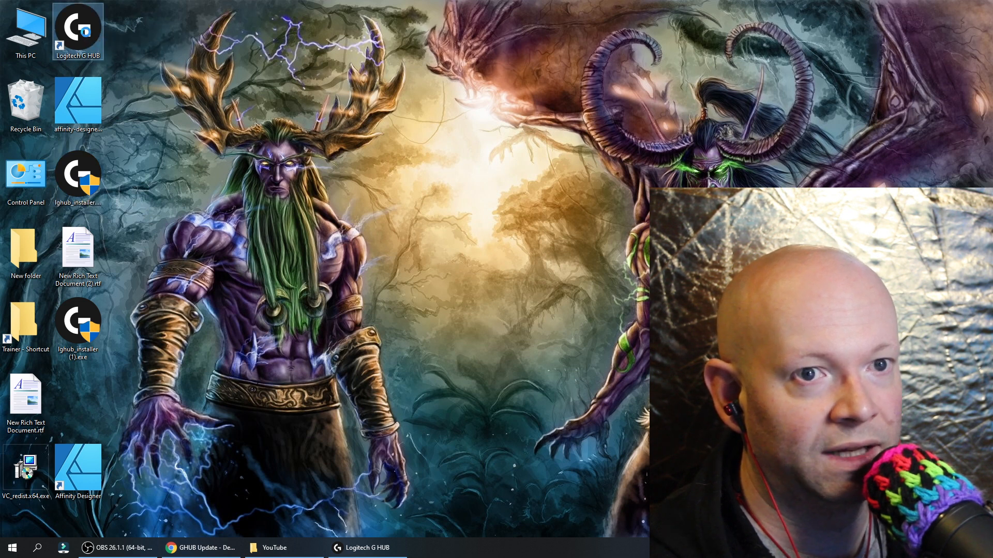
pyautogui.moveTo(78, 33)
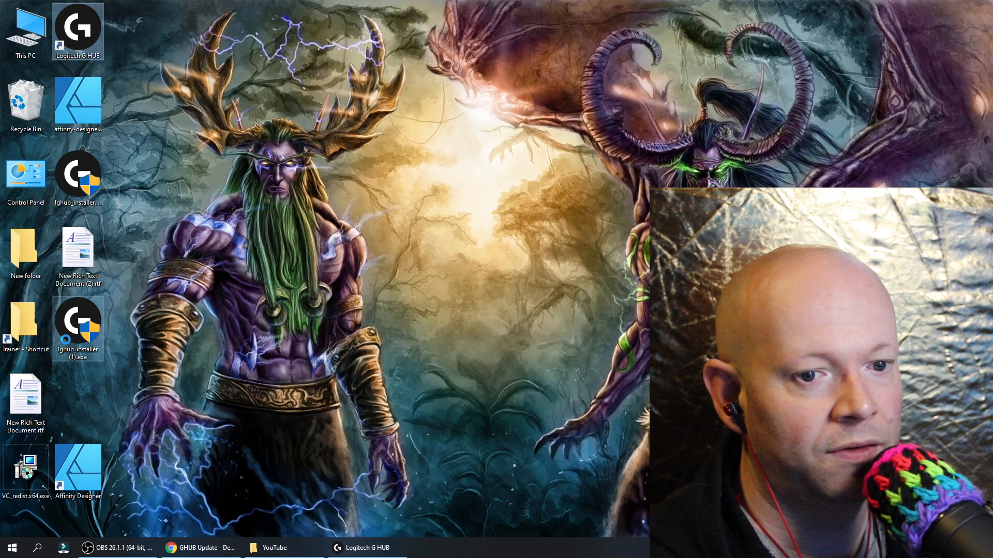
pyautogui.moveTo(78, 323)
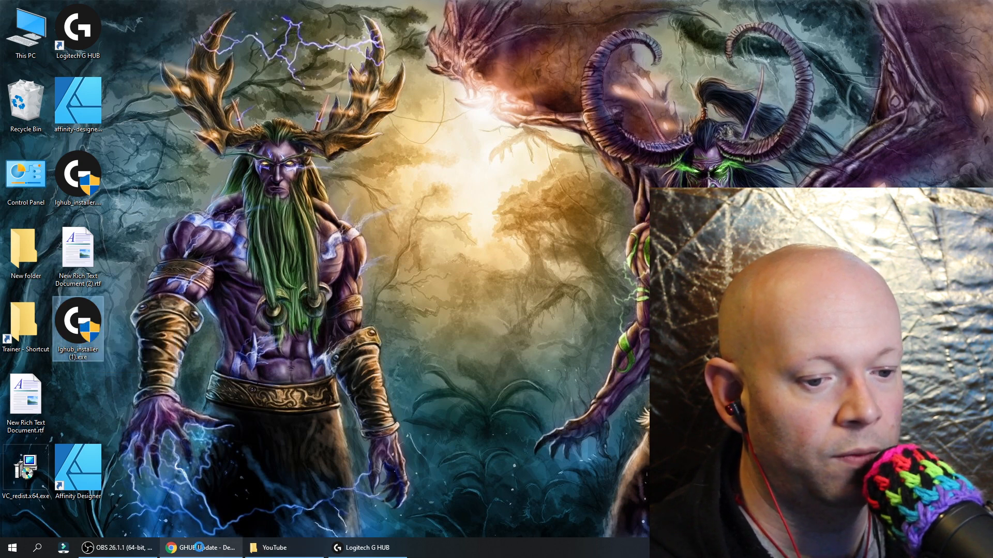
# Follow the Reddit comment's Google Drive link and start downloading lghub_installer.exe
pyautogui.click(199, 548)
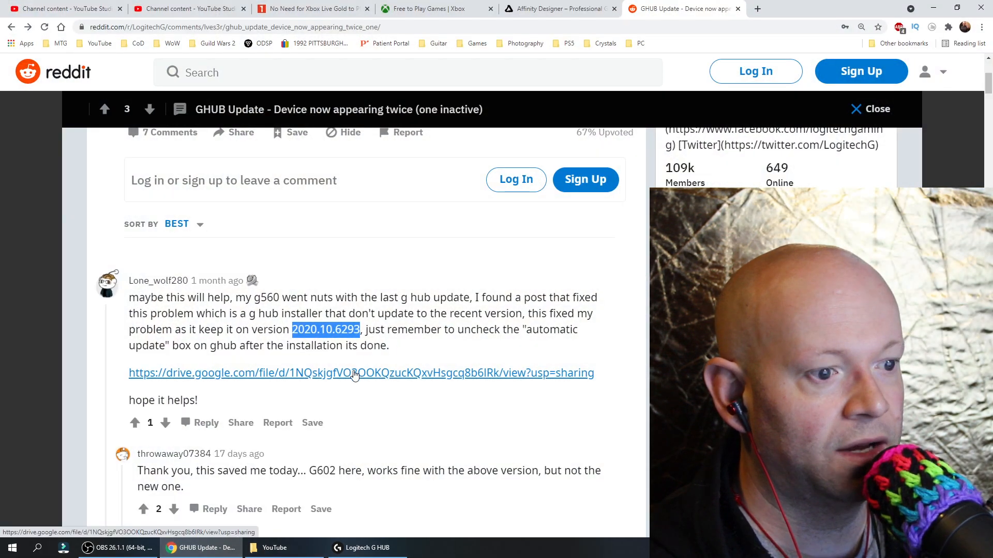
pyautogui.click(360, 373)
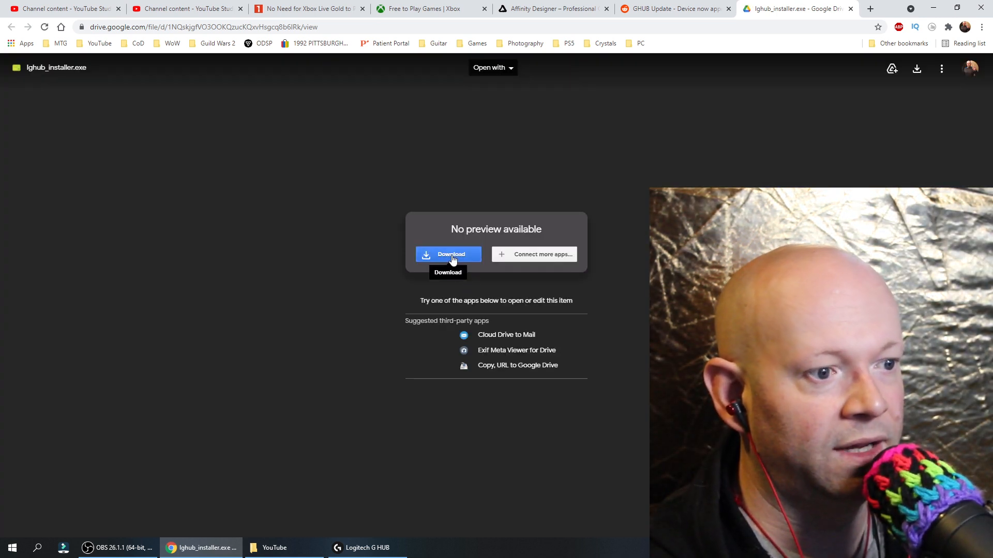
pyautogui.click(448, 254)
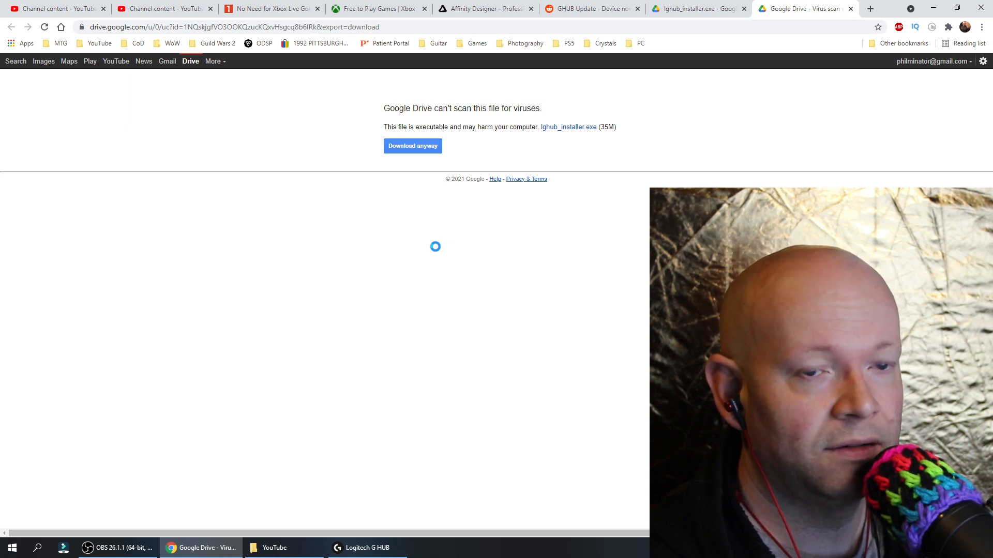
# Download despite the virus-scan warning and save to the Desktop, replacing the existing copy
pyautogui.click(413, 146)
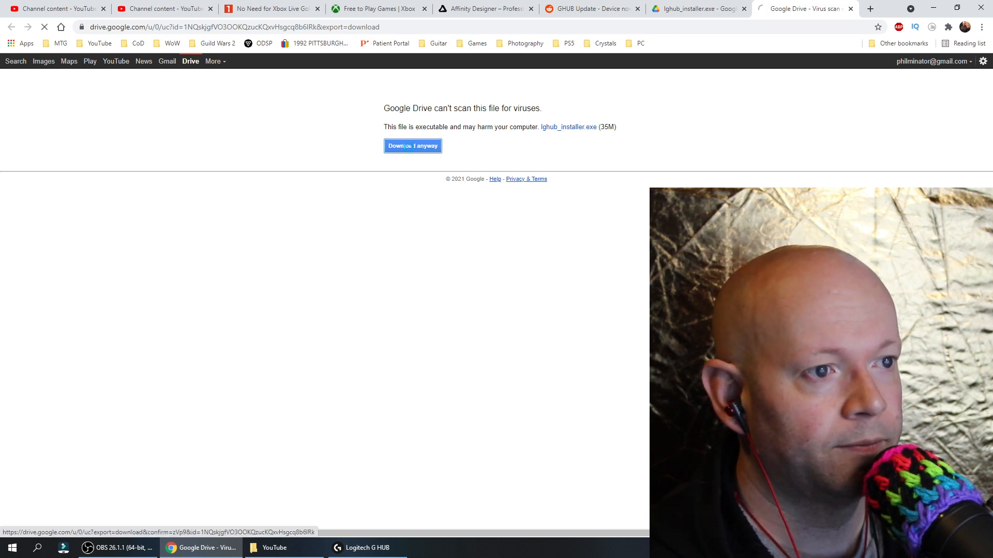
pyautogui.click(413, 146)
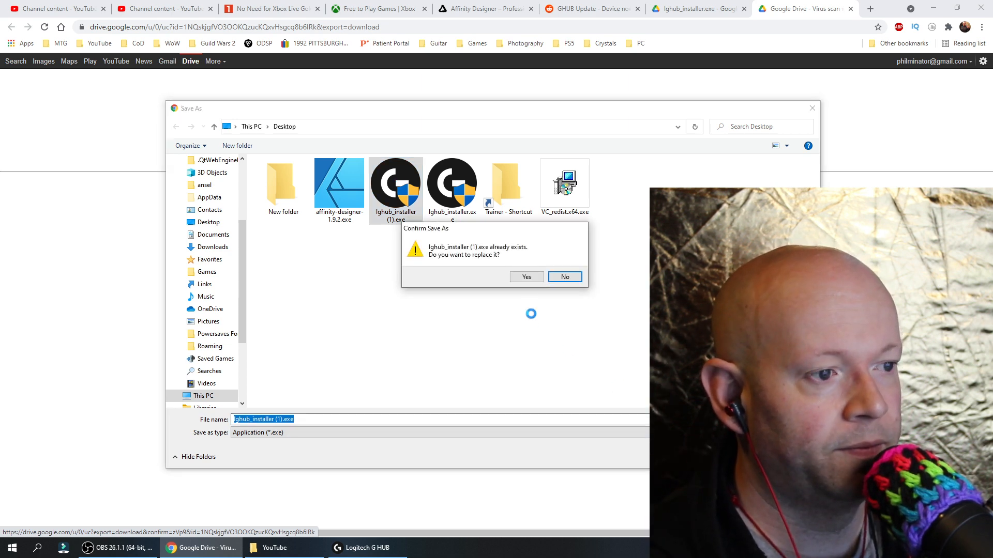
pyautogui.click(525, 277)
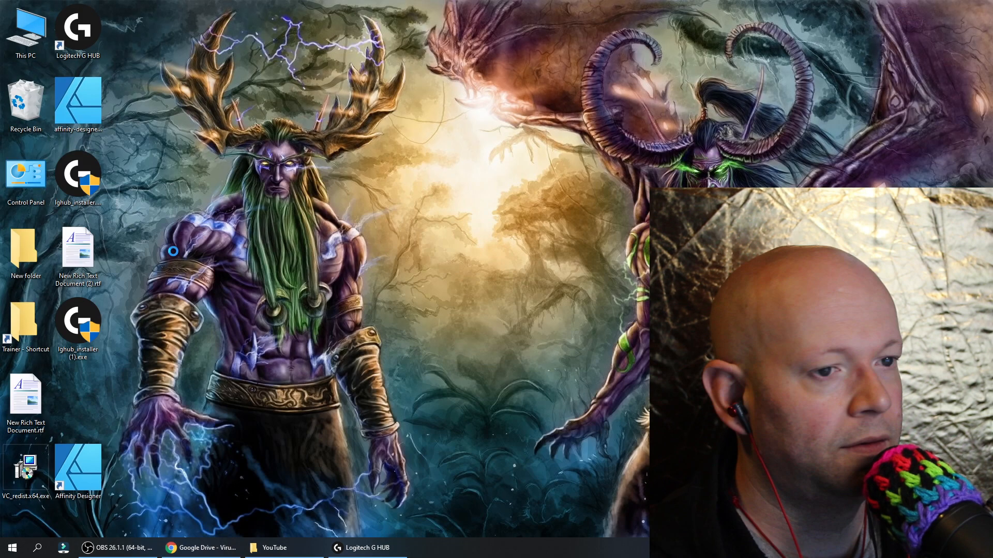
# Run lghub_installer (1).exe and dismiss its 'software already exists' notice with EXIT
pyautogui.rightClick(78, 320)
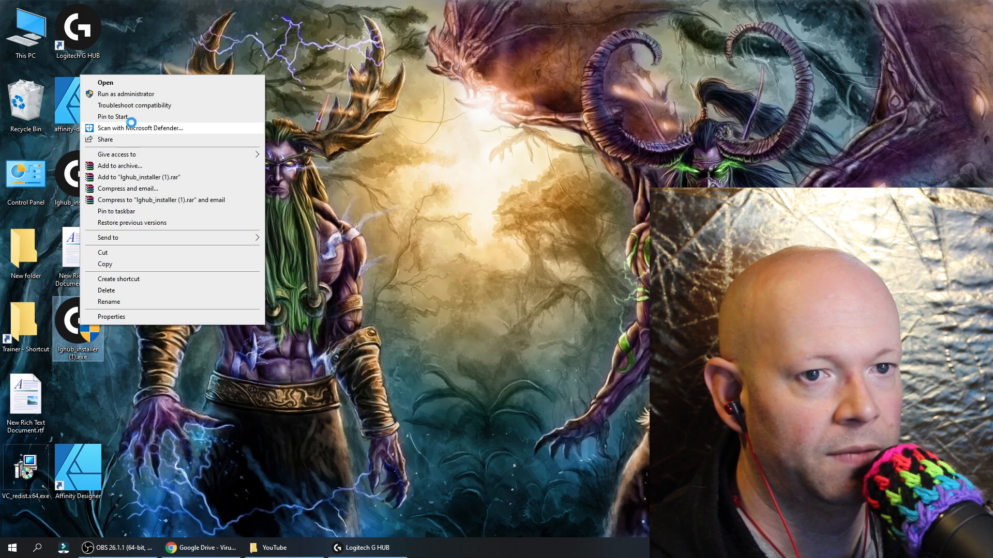
pyautogui.click(105, 82)
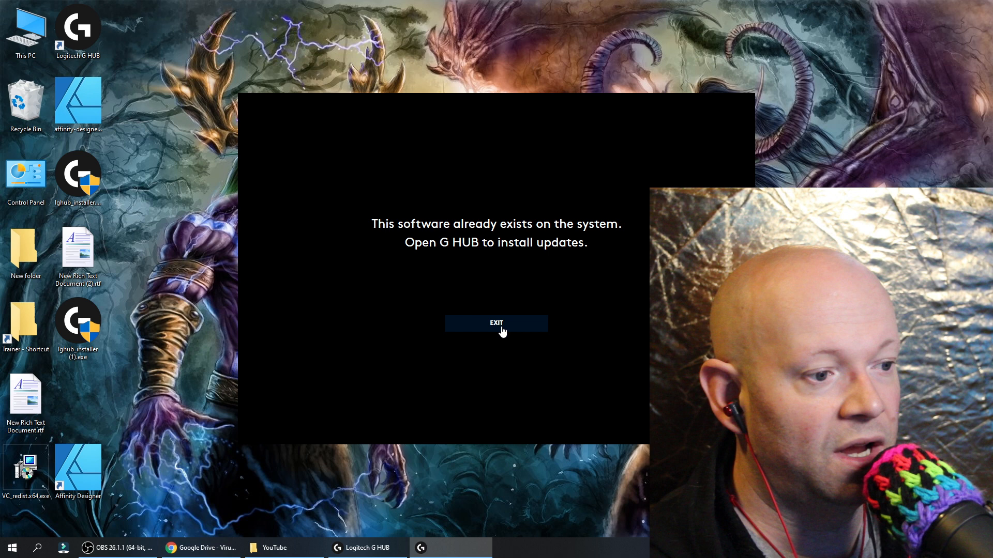
pyautogui.click(496, 324)
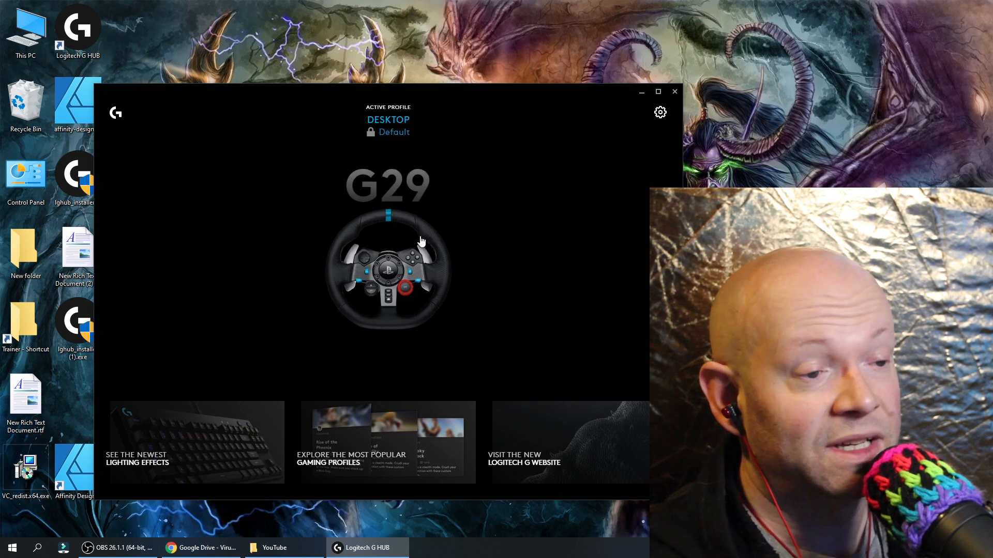
pyautogui.moveTo(385, 285)
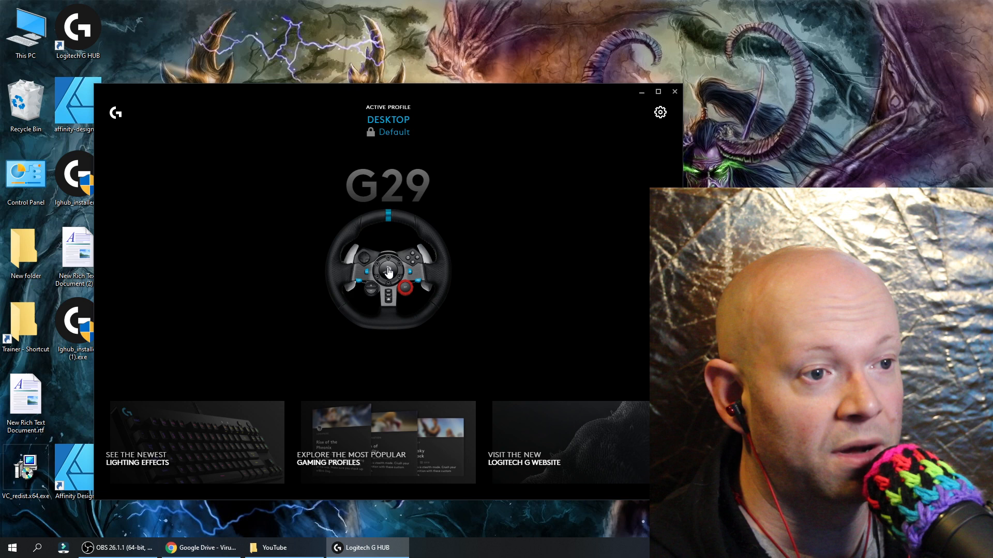
pyautogui.click(388, 266)
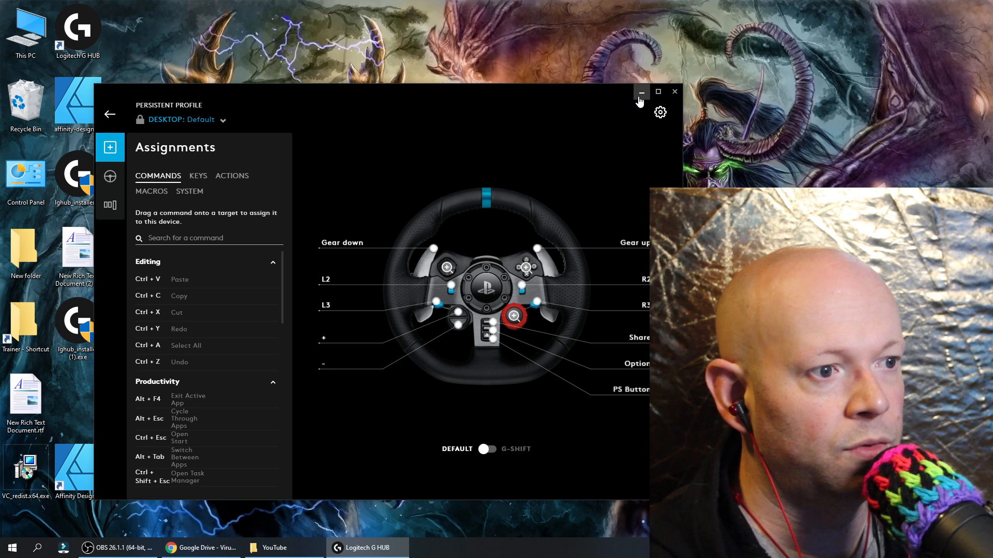
# Minimize the G HUB window so the desktop with its shortcut and installer files shows
pyautogui.click(639, 92)
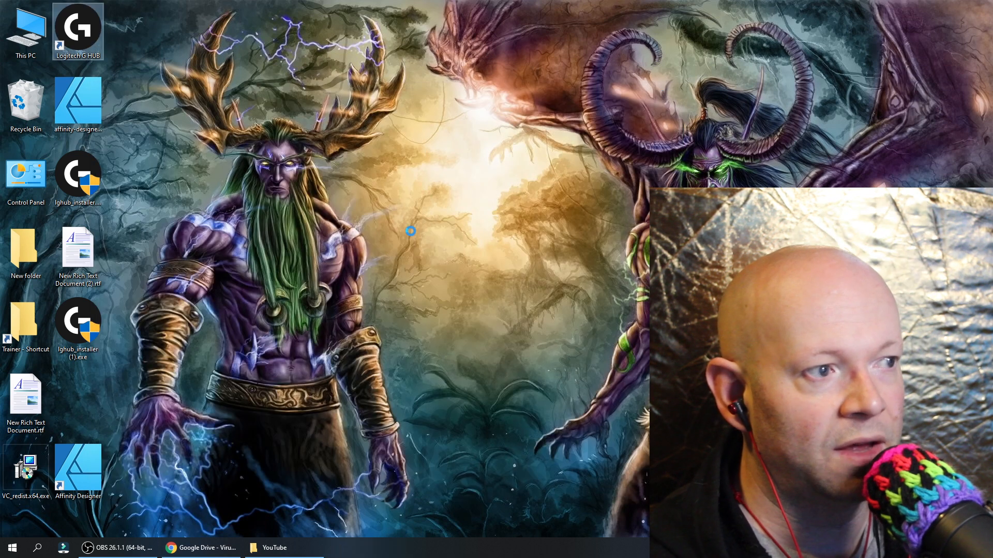